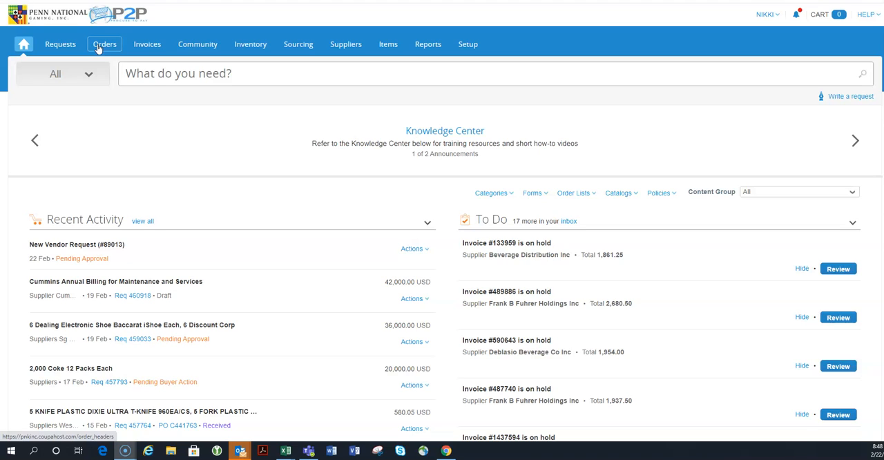
Reach the Activity page from the user-name menu to list your requisitions
{"action": "scroll", "scroll_direction": "down", "scroll_amount": 3}
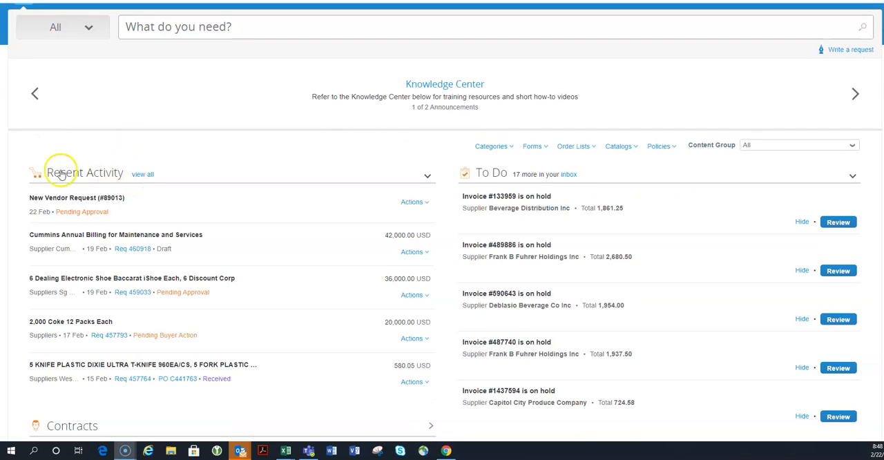
{"action": "mouse_move", "coordinate": [141, 172]}
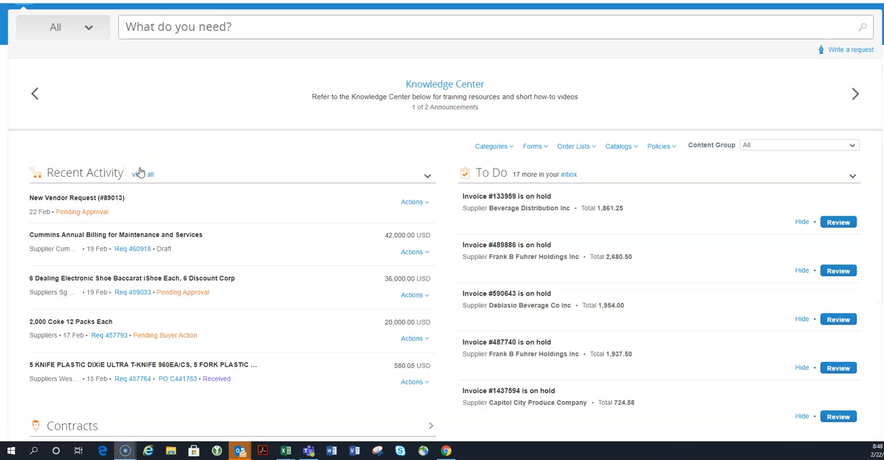
{"action": "mouse_move", "coordinate": [196, 171]}
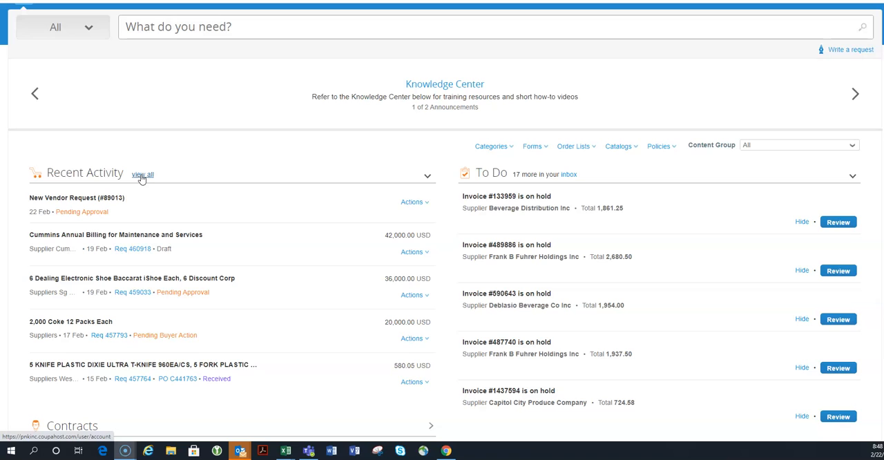
{"action": "mouse_move", "coordinate": [274, 159]}
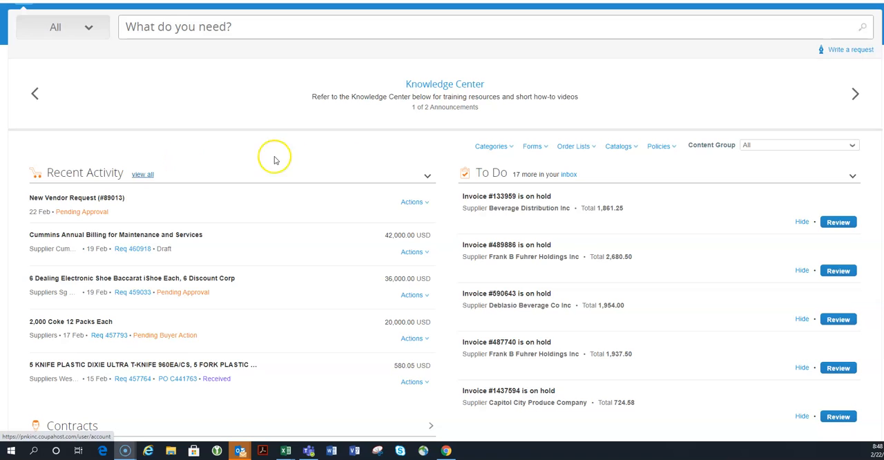
{"action": "mouse_move", "coordinate": [513, 160]}
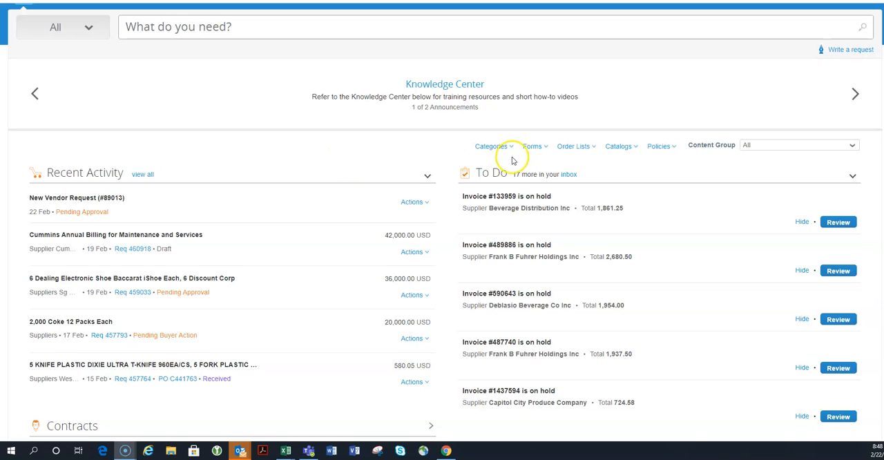
{"action": "left_click", "coordinate": [413, 202]}
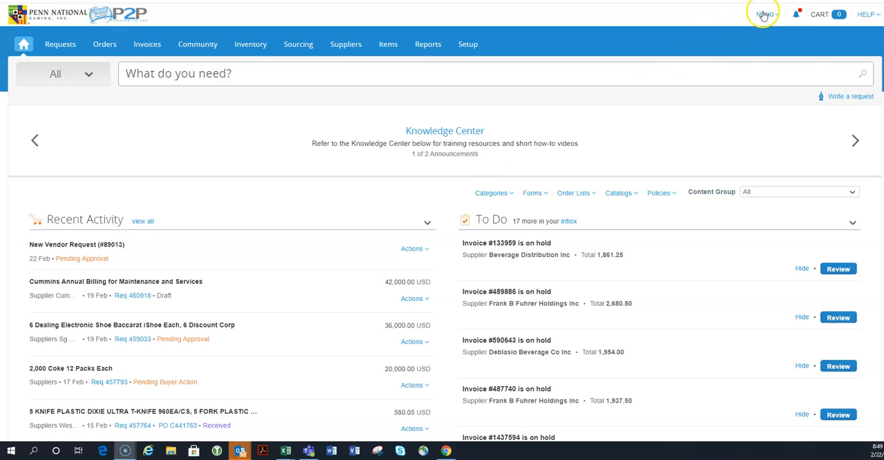
{"action": "left_click", "coordinate": [764, 14]}
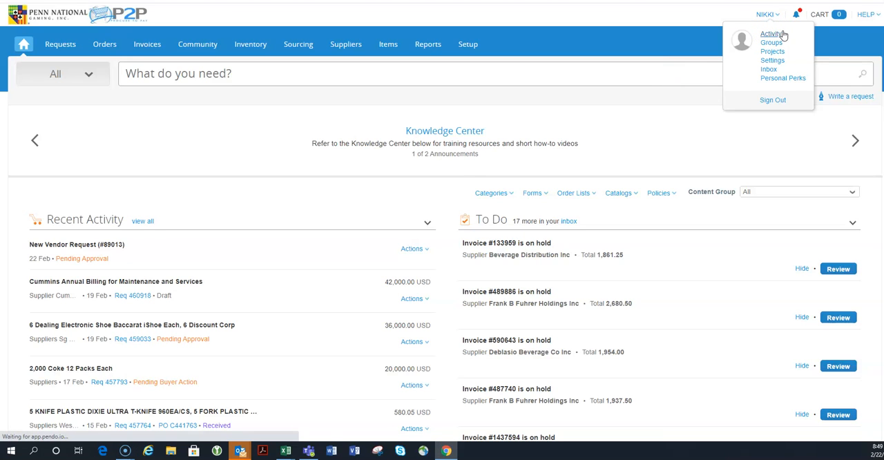
{"action": "left_click", "coordinate": [771, 33]}
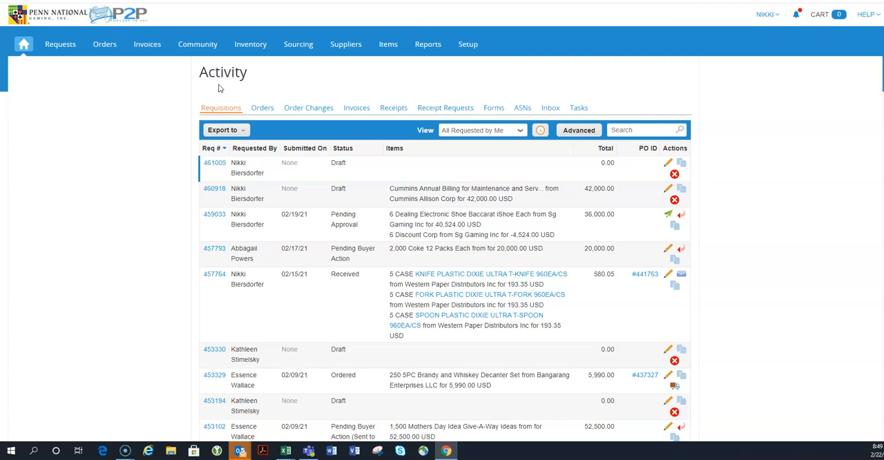
{"action": "mouse_move", "coordinate": [165, 113]}
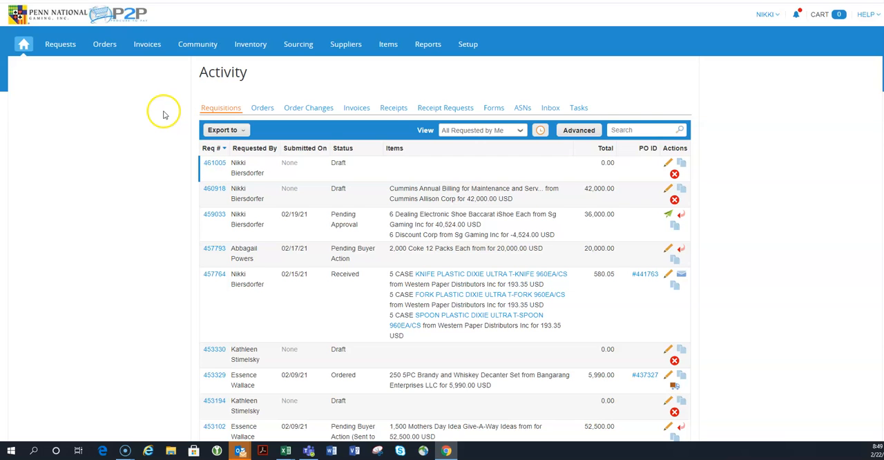
{"action": "scroll", "scroll_direction": "down", "scroll_amount": 3}
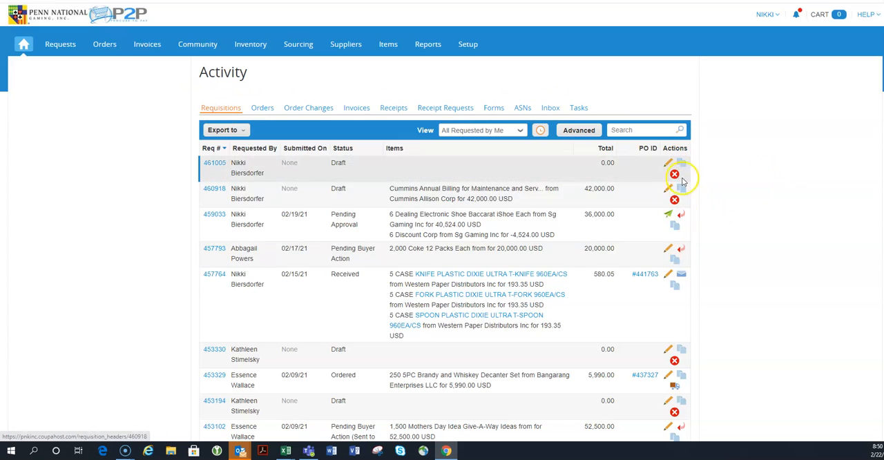
{"action": "scroll", "scroll_direction": "down", "scroll_amount": 3}
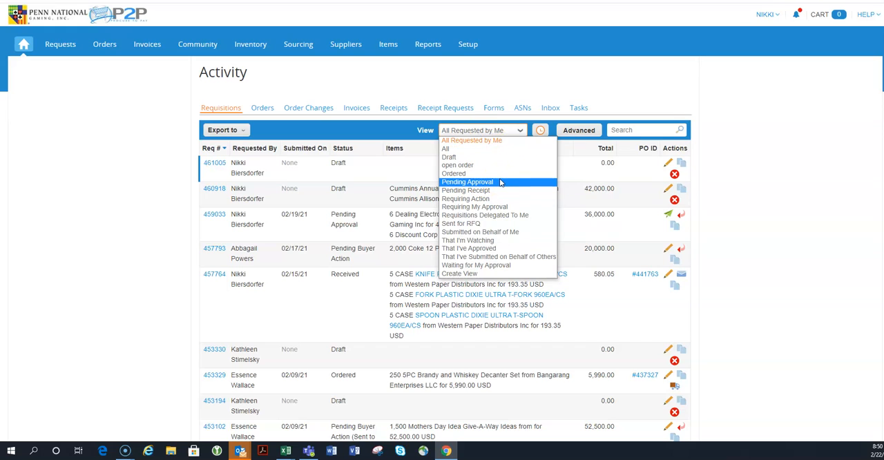
{"action": "mouse_move", "coordinate": [484, 190]}
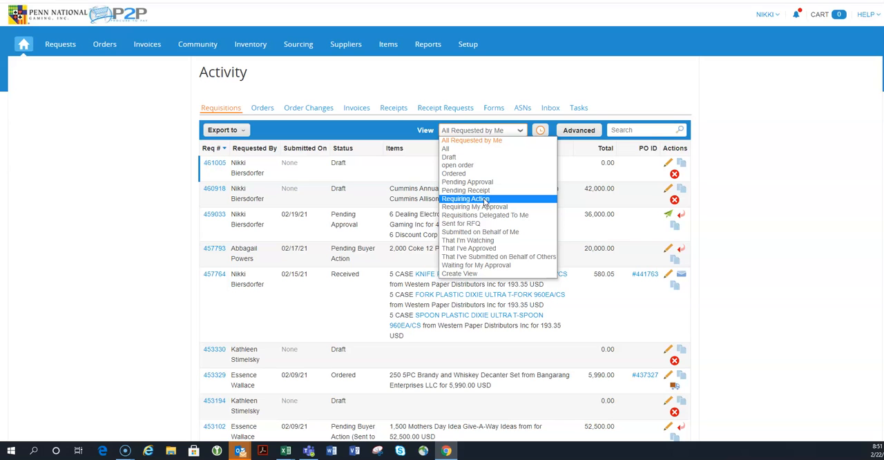
{"action": "mouse_move", "coordinate": [476, 207]}
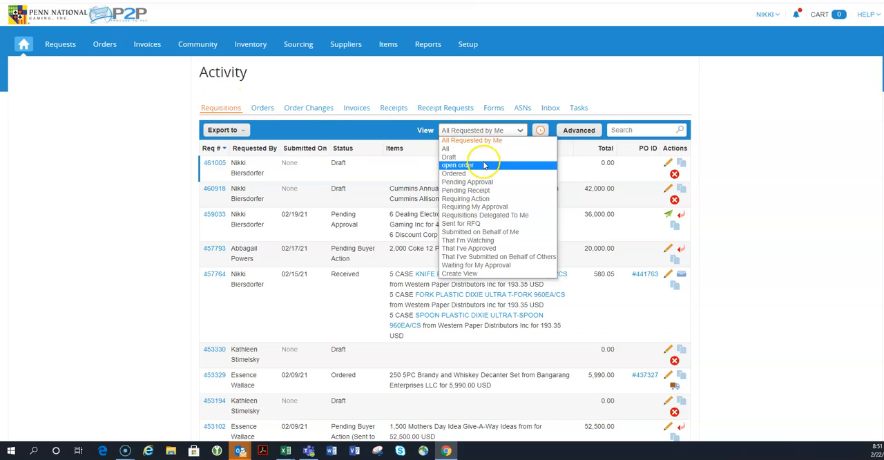
{"action": "mouse_move", "coordinate": [456, 158]}
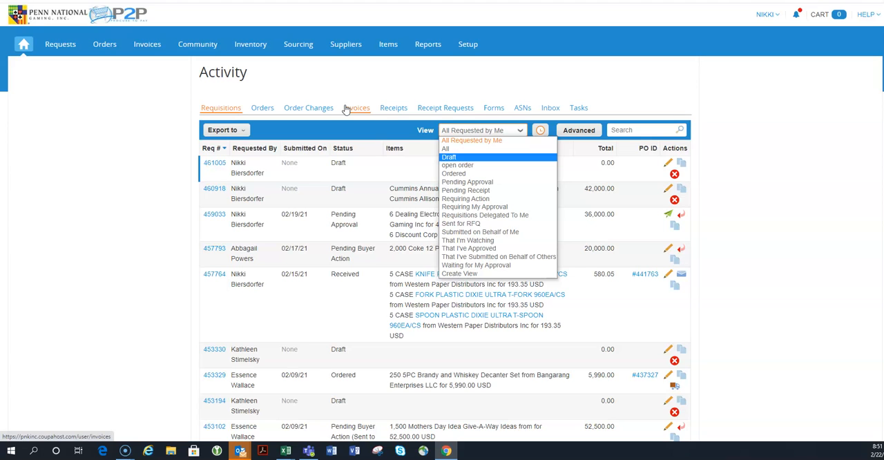
{"action": "mouse_move", "coordinate": [345, 108]}
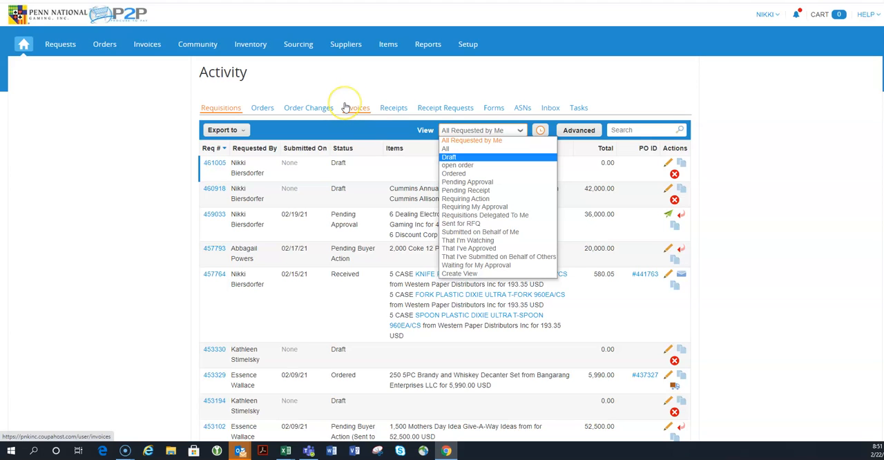
{"action": "mouse_move", "coordinate": [345, 107]}
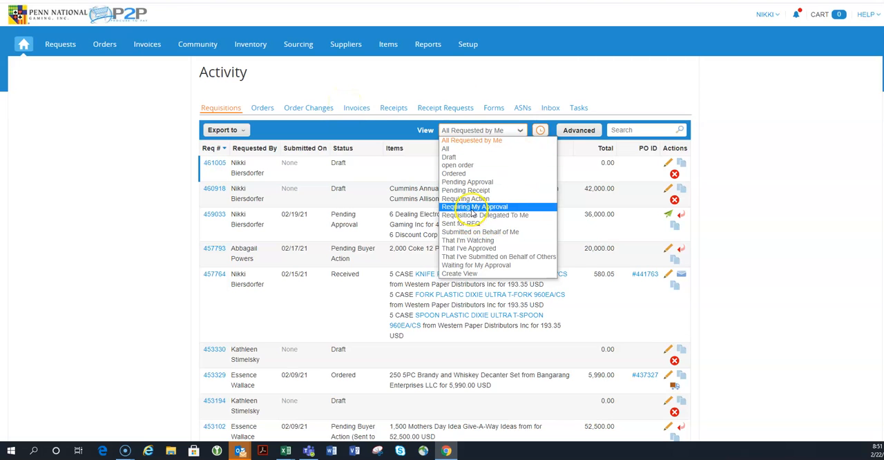
Switch the requisitions list to the Requiring My Approval view
{"action": "left_click", "coordinate": [475, 208]}
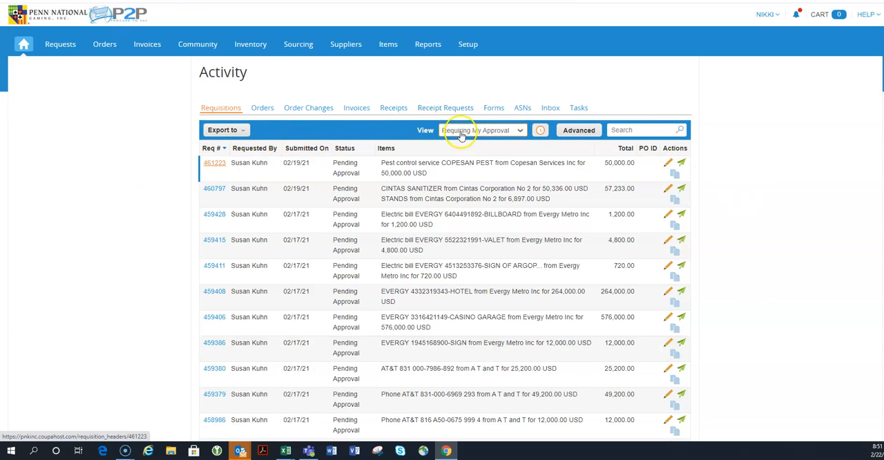
{"action": "mouse_move", "coordinate": [473, 132]}
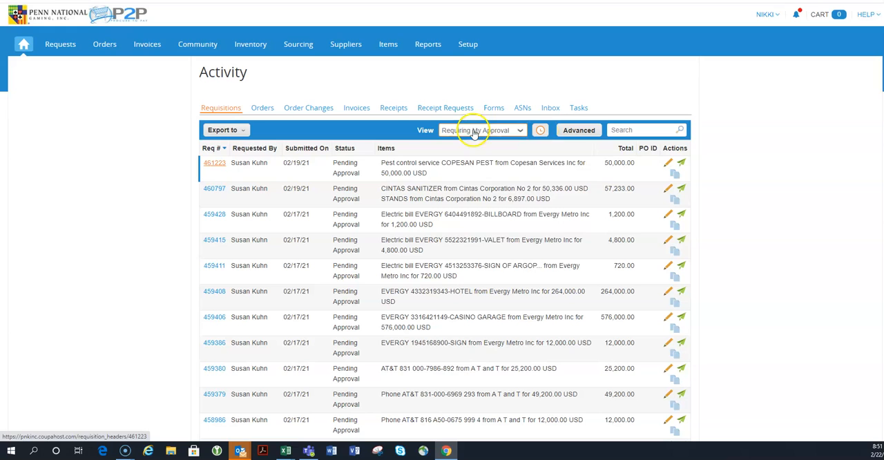
Begin a New Scheduled Report for the Requiring My Approval requisition view
{"action": "left_click", "coordinate": [481, 130]}
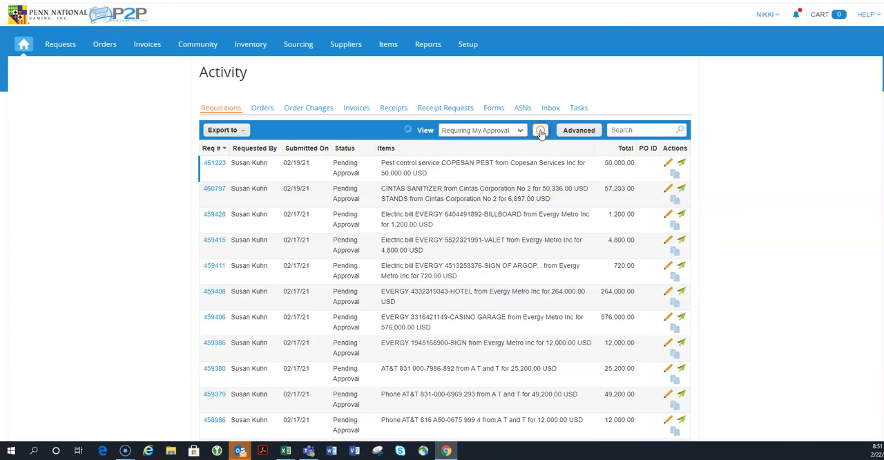
{"action": "left_click", "coordinate": [542, 130]}
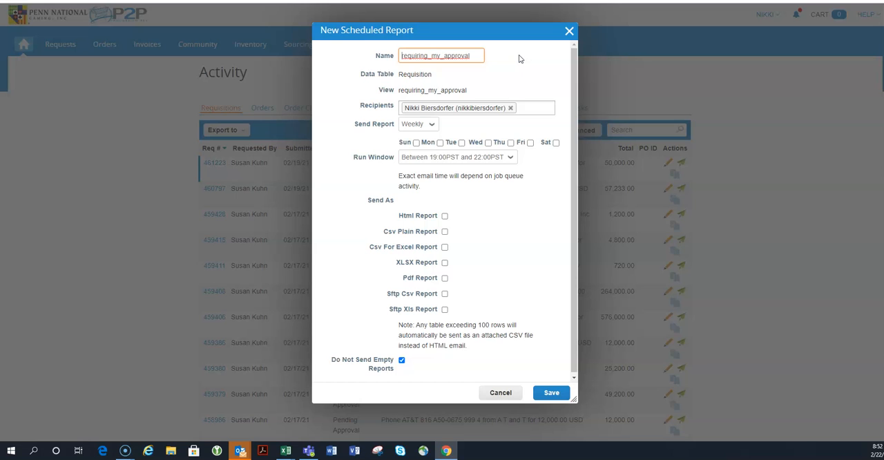
{"action": "mouse_move", "coordinate": [425, 375]}
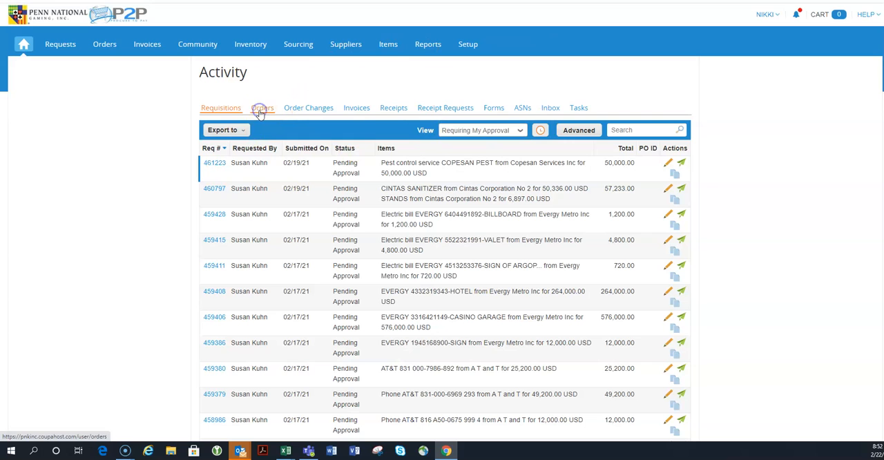
{"action": "left_click", "coordinate": [467, 44]}
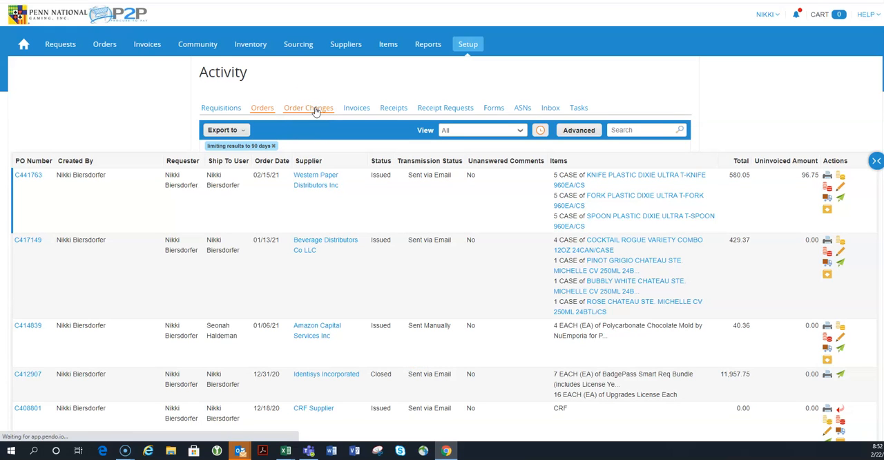
{"action": "left_click", "coordinate": [310, 107]}
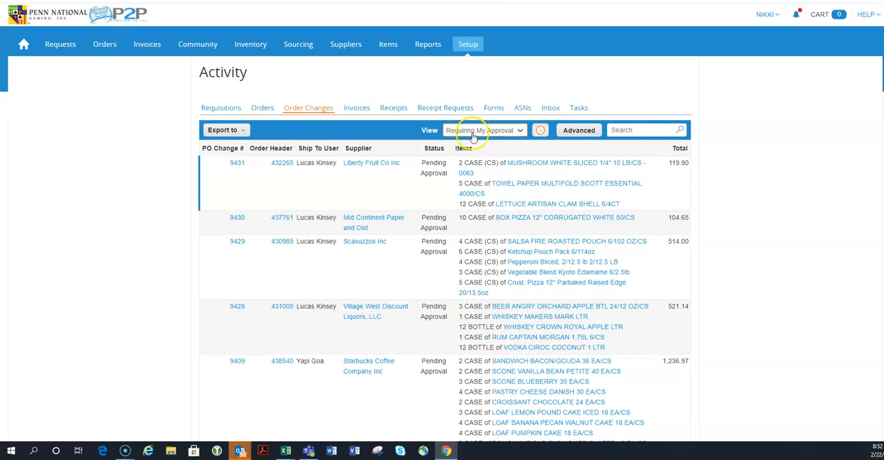
{"action": "left_click", "coordinate": [483, 130]}
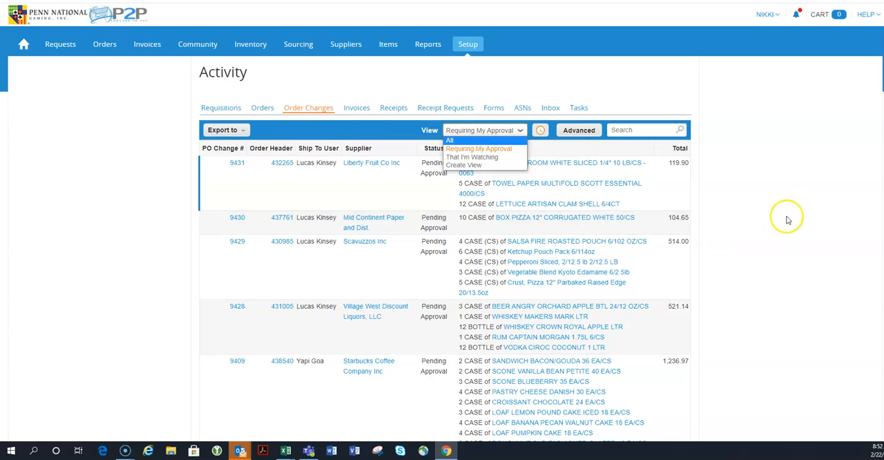
{"action": "left_click", "coordinate": [479, 149]}
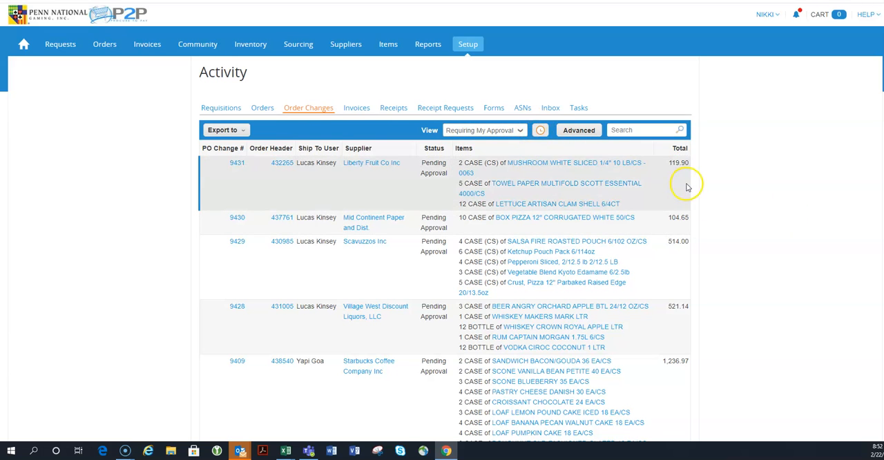
{"action": "mouse_move", "coordinate": [290, 327]}
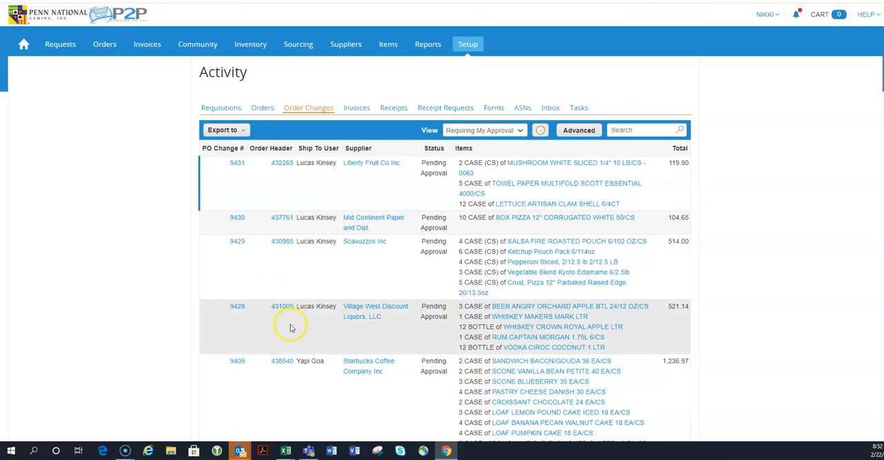
{"action": "mouse_move", "coordinate": [317, 85]}
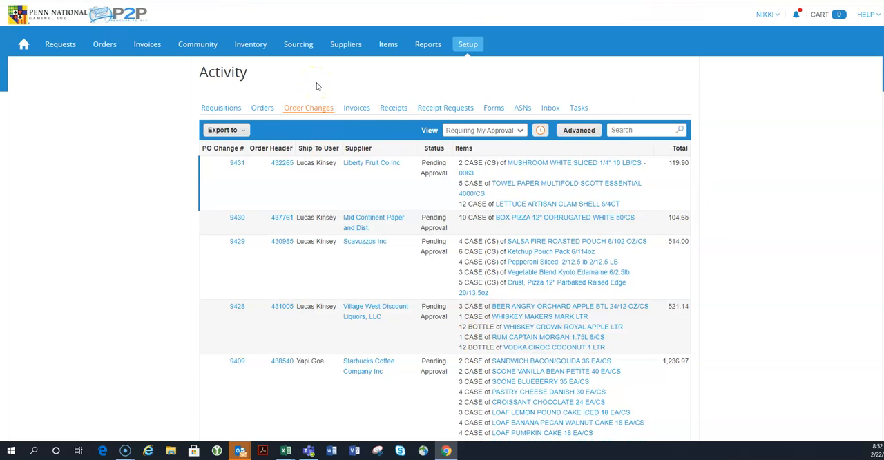
{"action": "left_click", "coordinate": [356, 108]}
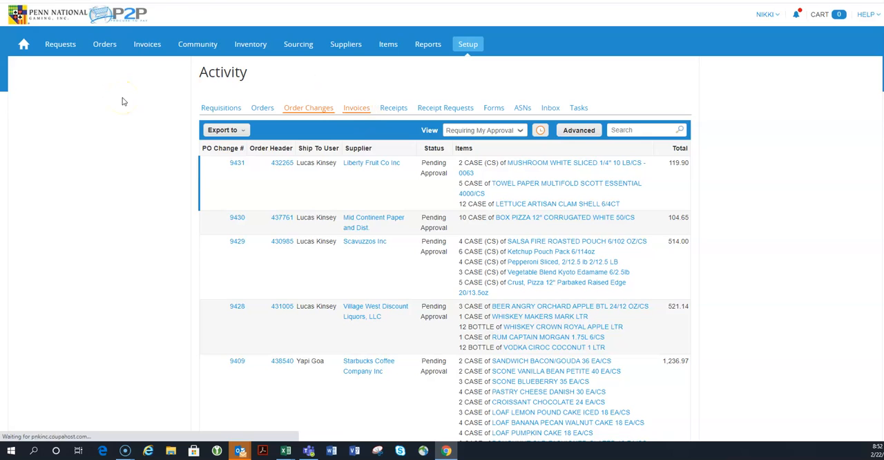
Show only invoices in the Requiring My Approval view on the Invoices tab
{"action": "left_click", "coordinate": [357, 108]}
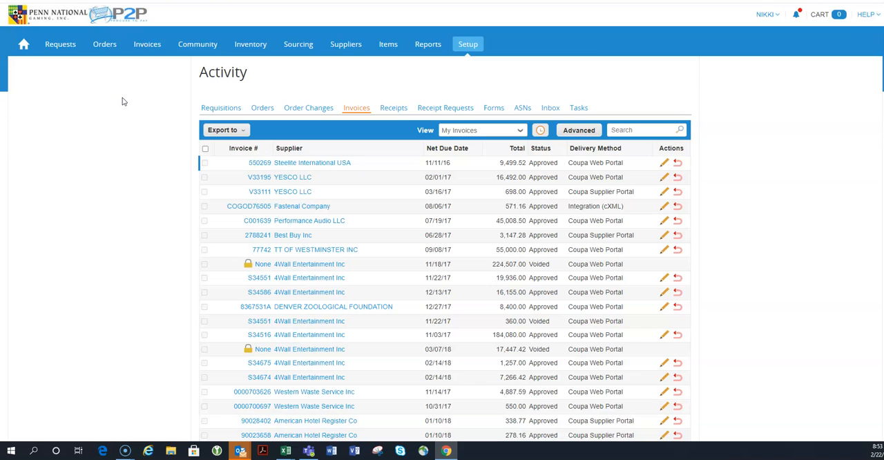
{"action": "left_click", "coordinate": [480, 130]}
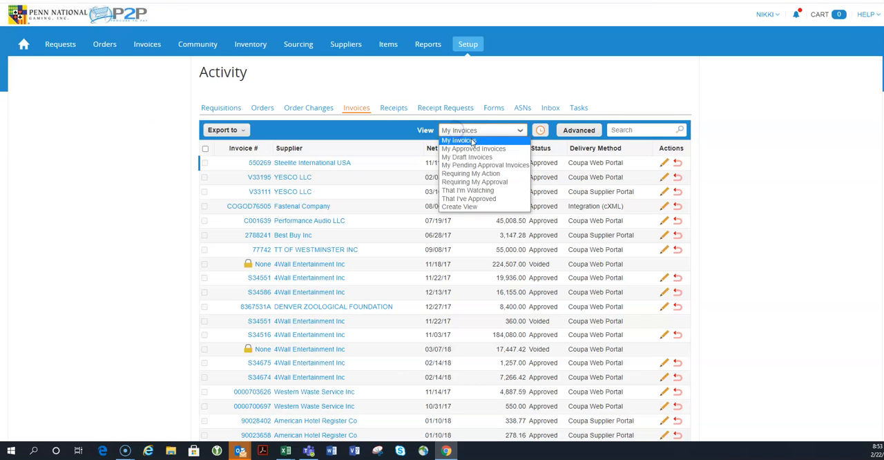
{"action": "mouse_move", "coordinate": [467, 157]}
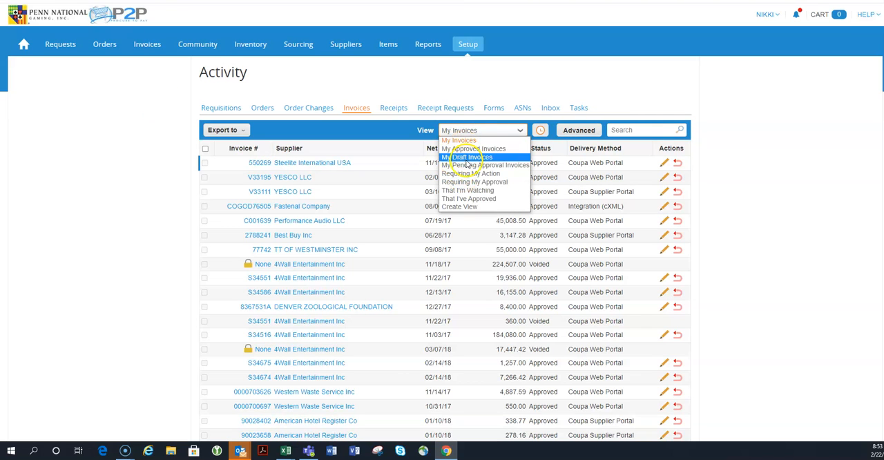
{"action": "mouse_move", "coordinate": [483, 182]}
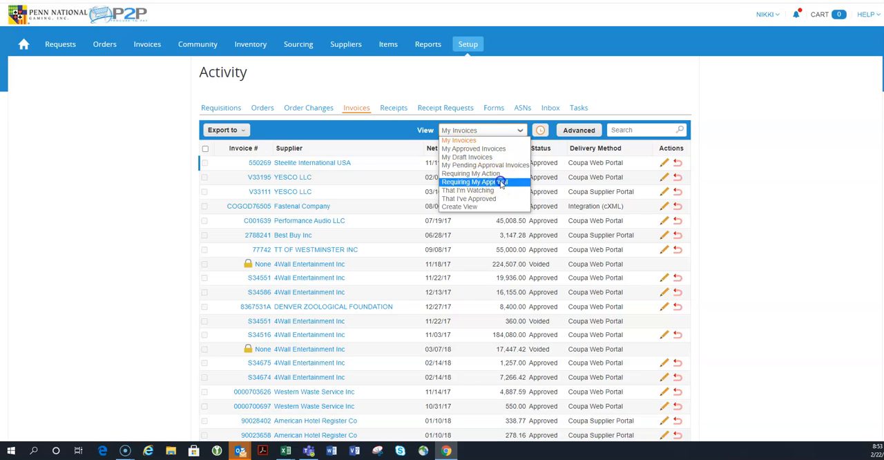
{"action": "left_click", "coordinate": [475, 182]}
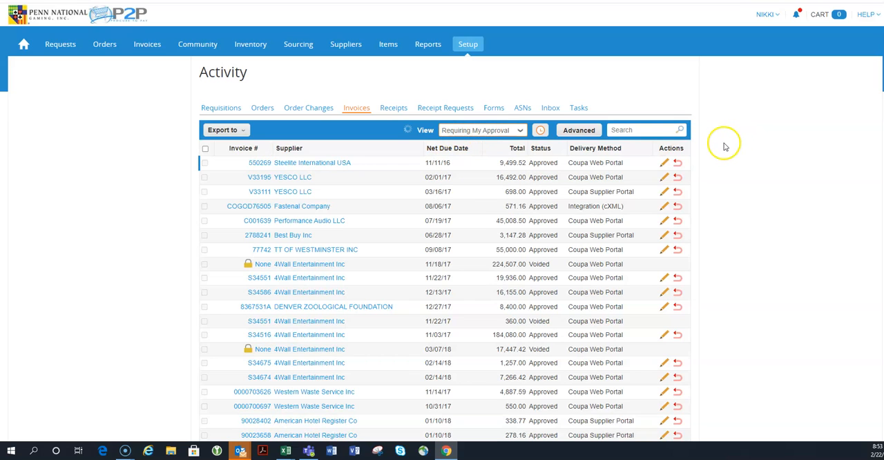
{"action": "mouse_move", "coordinate": [732, 219]}
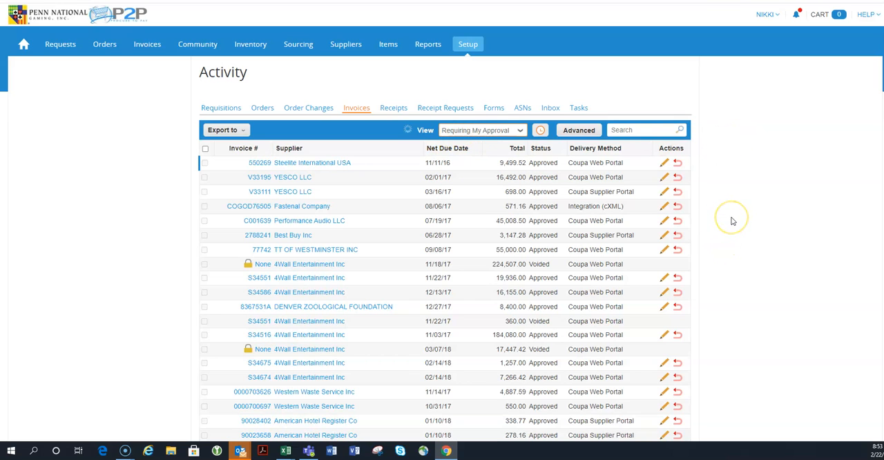
{"action": "mouse_move", "coordinate": [732, 221]}
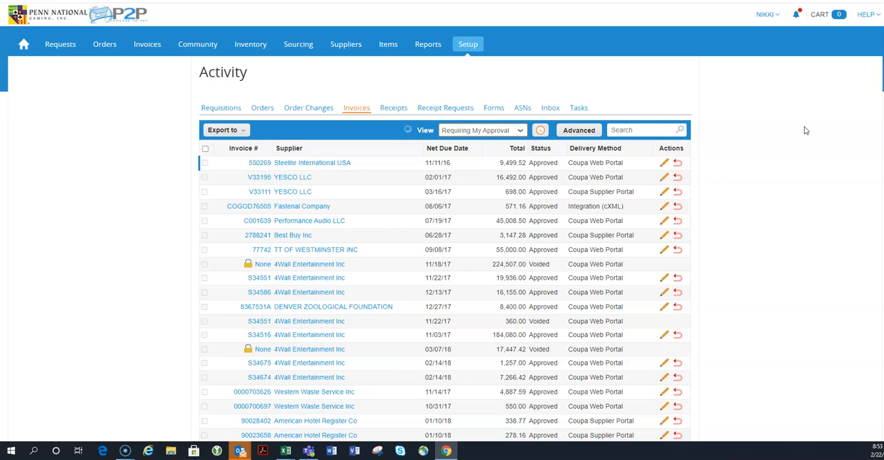
{"action": "mouse_move", "coordinate": [671, 162]}
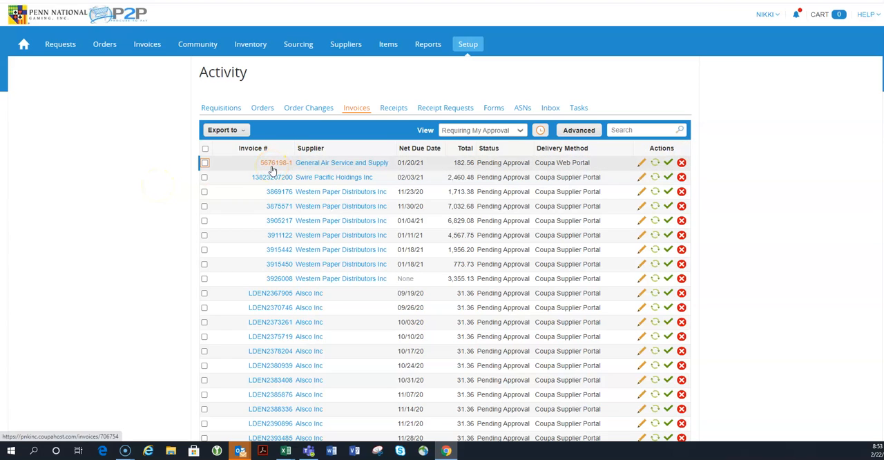
{"action": "mouse_move", "coordinate": [133, 182]}
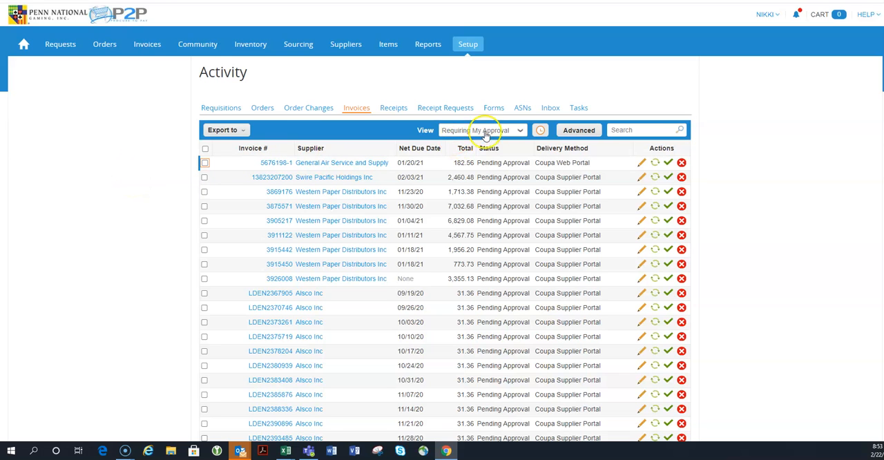
{"action": "scroll", "scroll_direction": "down", "scroll_amount": 3}
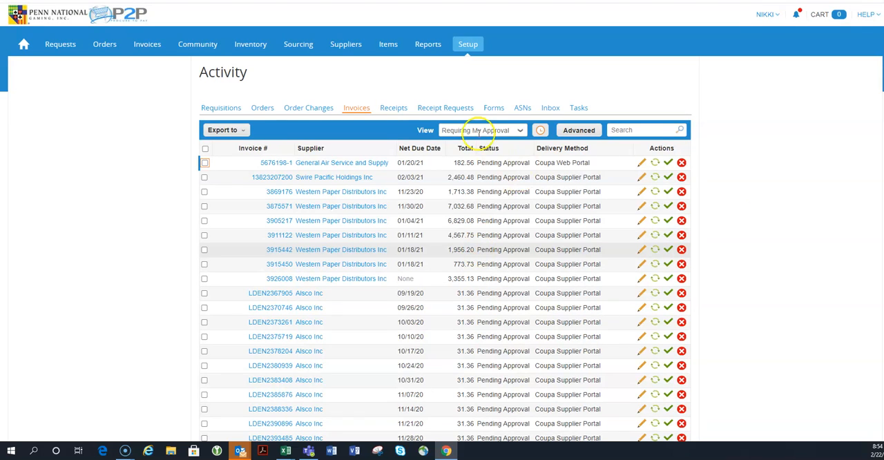
Switch the invoices list to the Requiring My Action view, including disputed invoices
{"action": "left_click", "coordinate": [480, 130]}
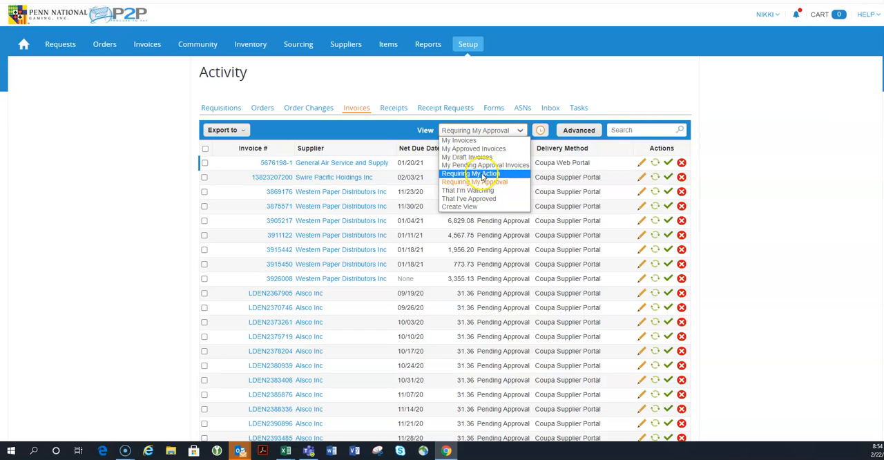
{"action": "left_click", "coordinate": [474, 174]}
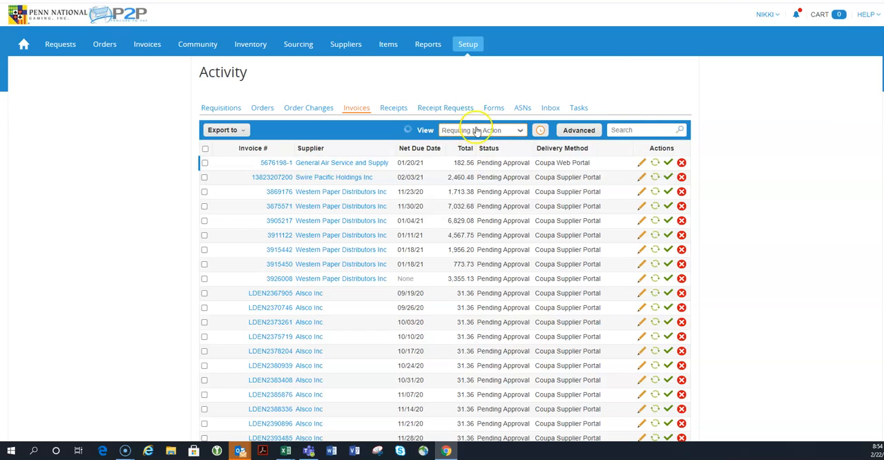
{"action": "mouse_move", "coordinate": [745, 150]}
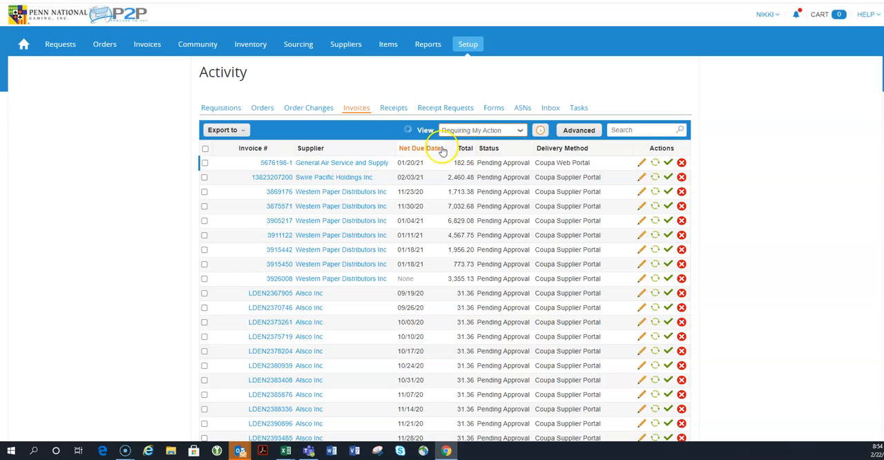
{"action": "mouse_move", "coordinate": [500, 141]}
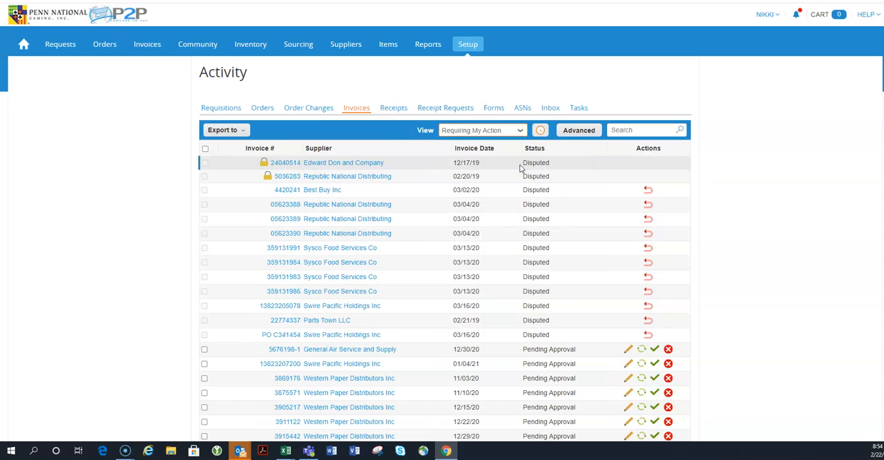
{"action": "scroll", "scroll_direction": "down", "scroll_amount": 3}
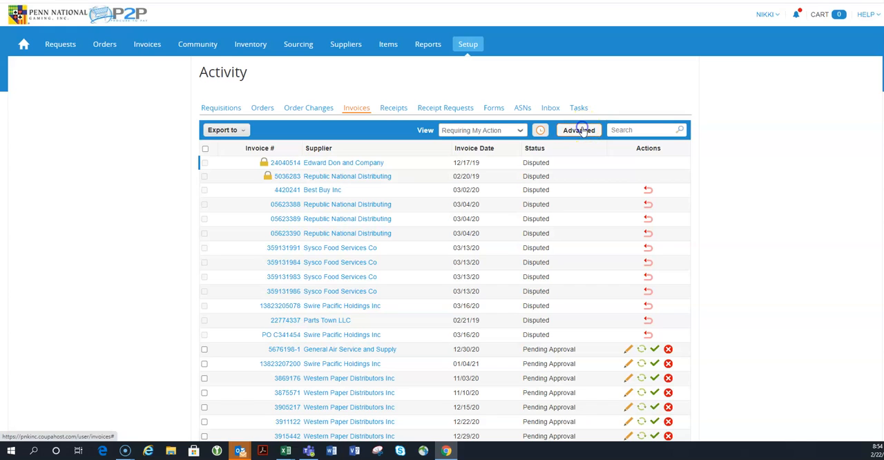
Filter My Invoices by Status Pending Receipt and run the search
{"action": "left_click", "coordinate": [579, 130]}
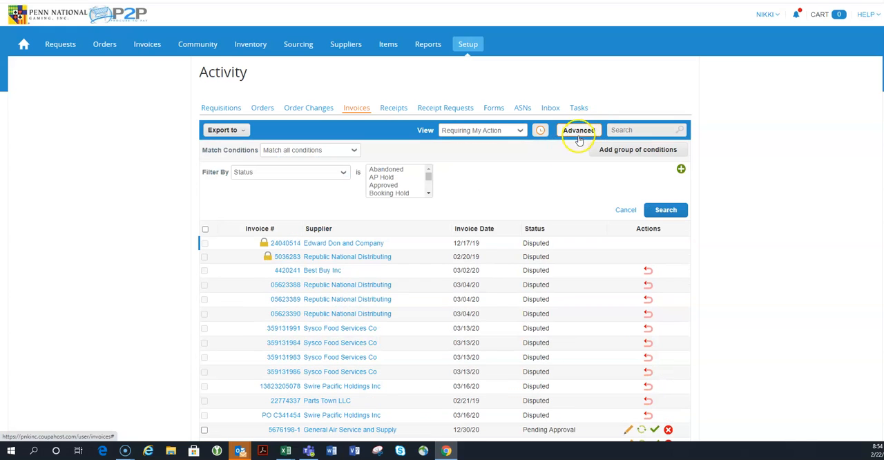
{"action": "mouse_move", "coordinate": [273, 172]}
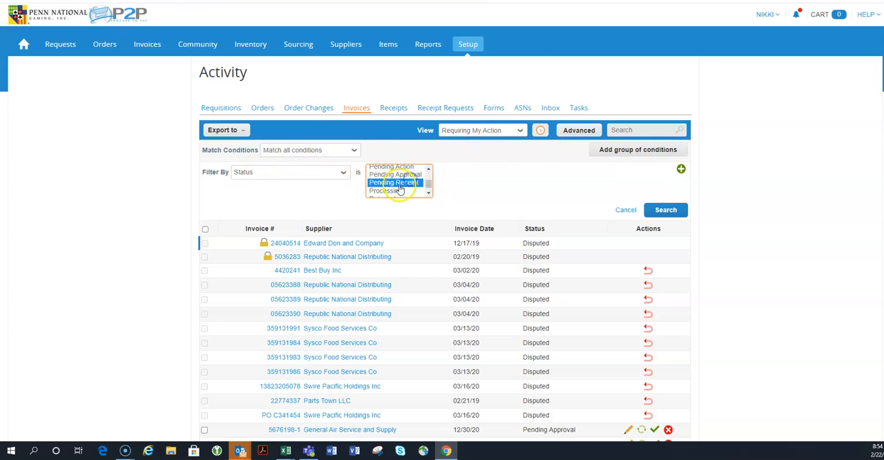
{"action": "left_click", "coordinate": [666, 210]}
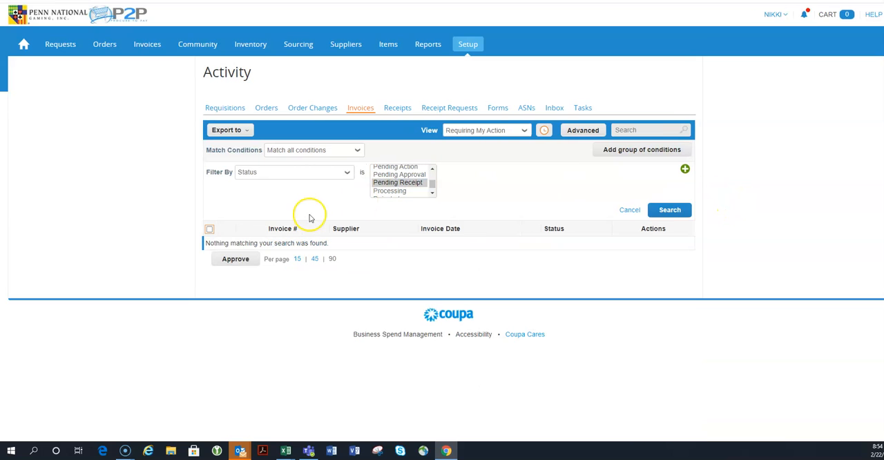
{"action": "left_click", "coordinate": [486, 130]}
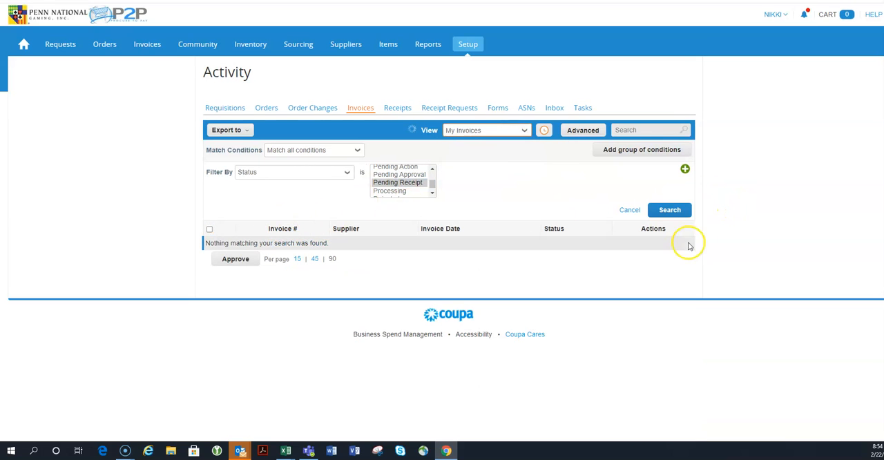
{"action": "left_click", "coordinate": [668, 210]}
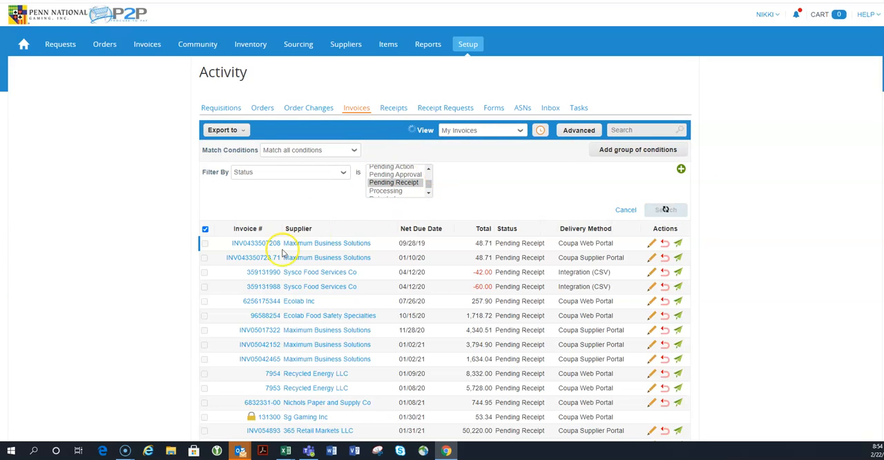
{"action": "scroll", "scroll_direction": "down", "scroll_amount": 3}
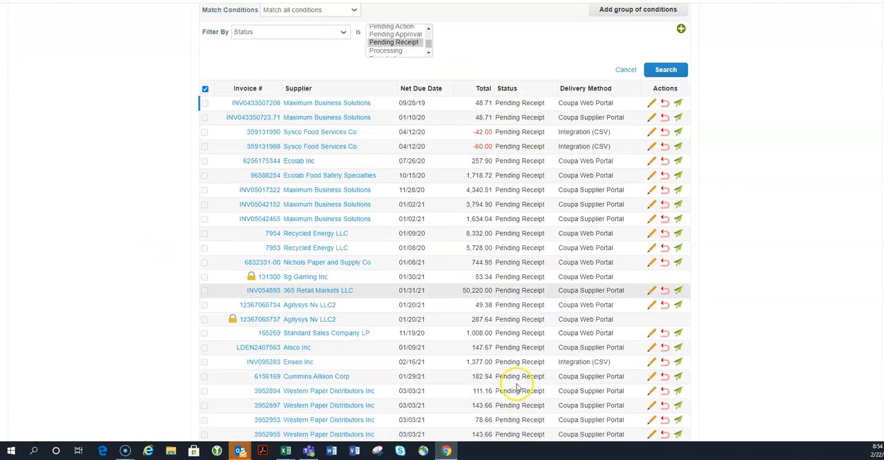
{"action": "mouse_move", "coordinate": [737, 107]}
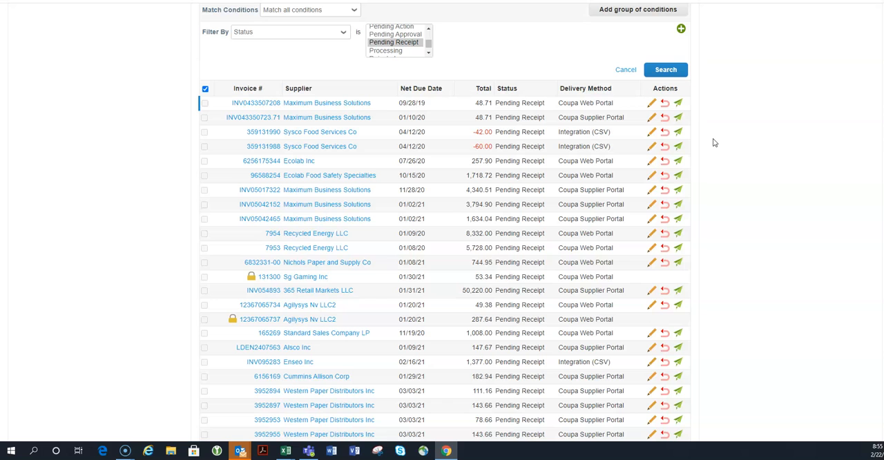
{"action": "scroll", "scroll_direction": "down", "scroll_amount": 3}
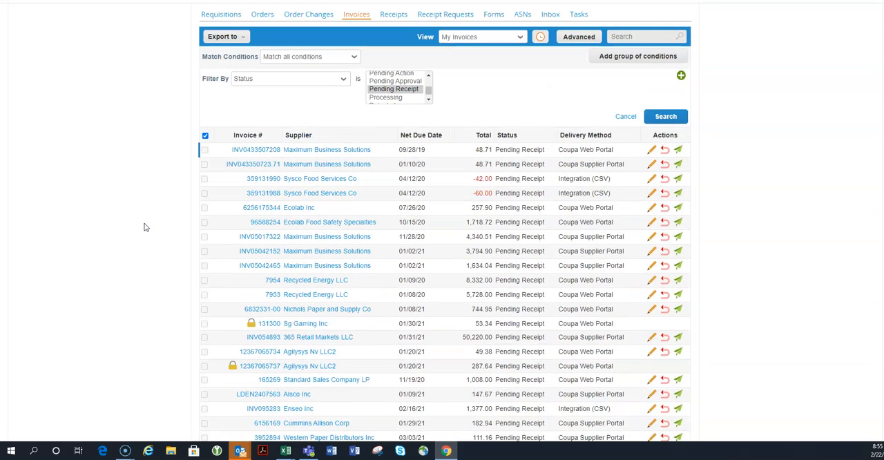
{"action": "mouse_move", "coordinate": [254, 149]}
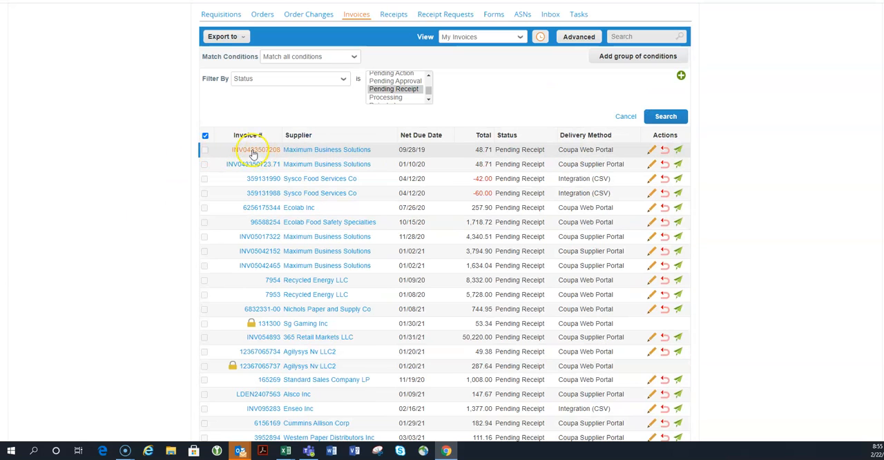
{"action": "left_click", "coordinate": [253, 149]}
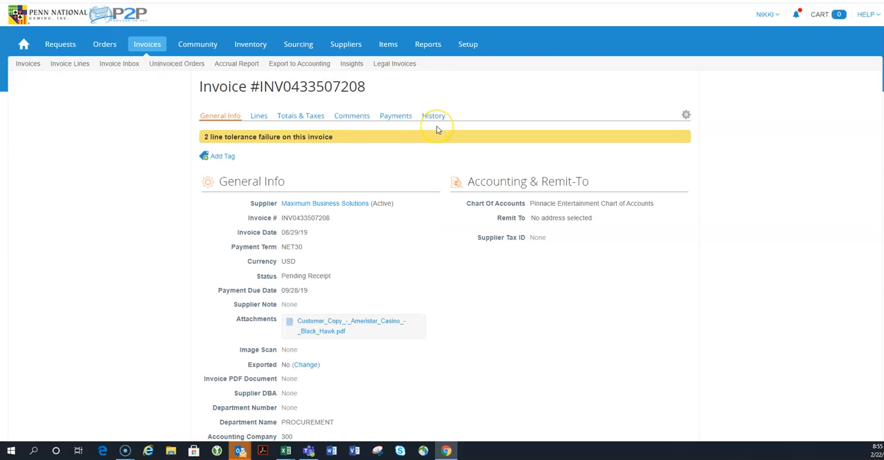
{"action": "left_click", "coordinate": [258, 116]}
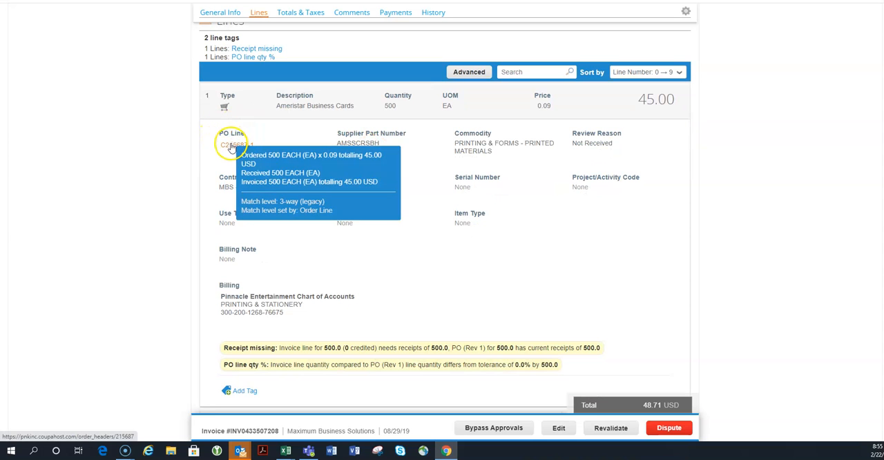
{"action": "scroll", "scroll_direction": "down", "scroll_amount": 3}
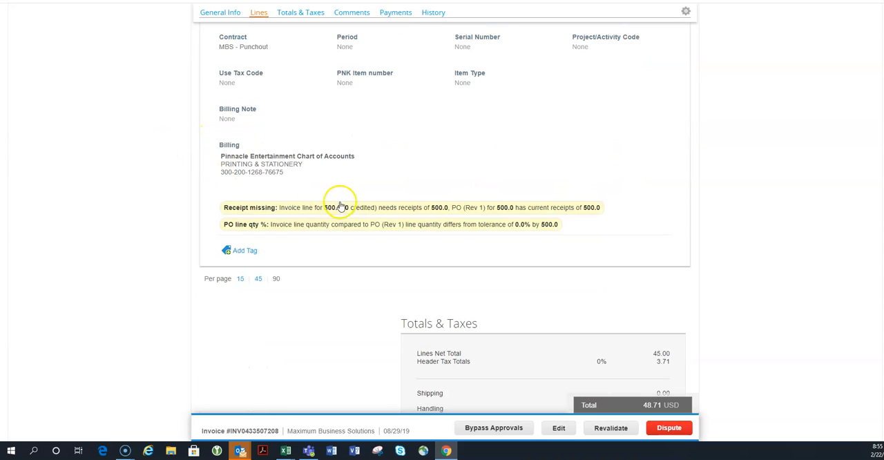
{"action": "mouse_move", "coordinate": [288, 215]}
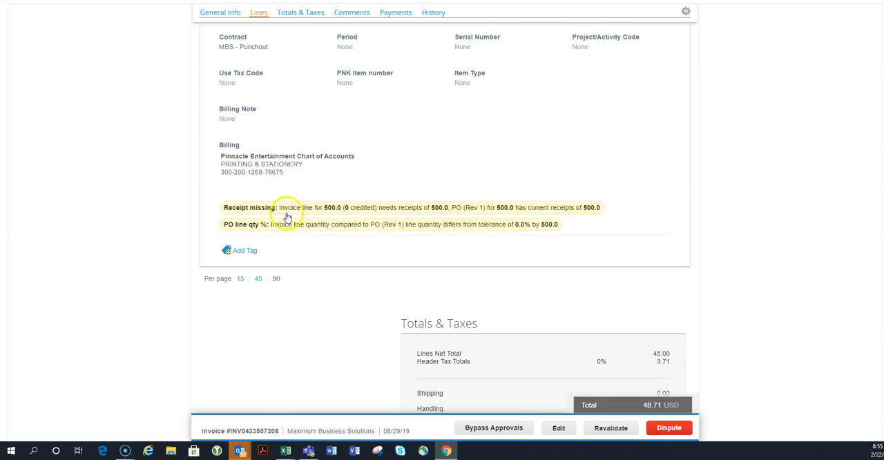
{"action": "scroll", "scroll_direction": "down", "scroll_amount": 3}
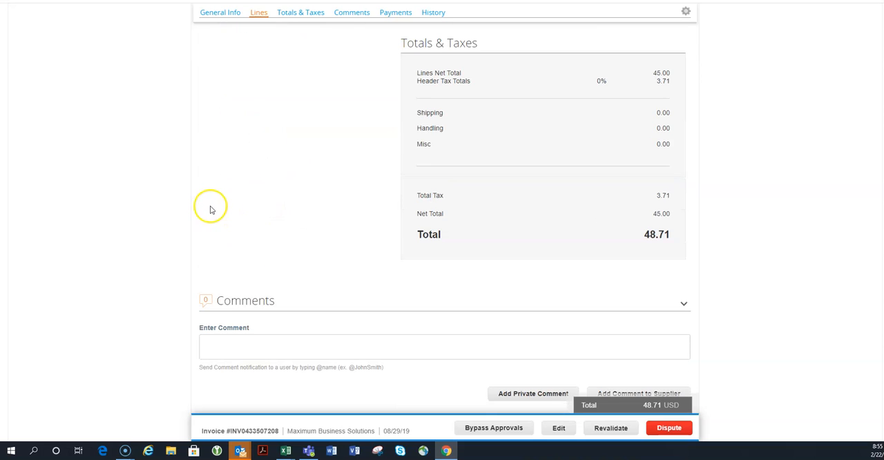
{"action": "scroll", "scroll_direction": "down", "scroll_amount": 3}
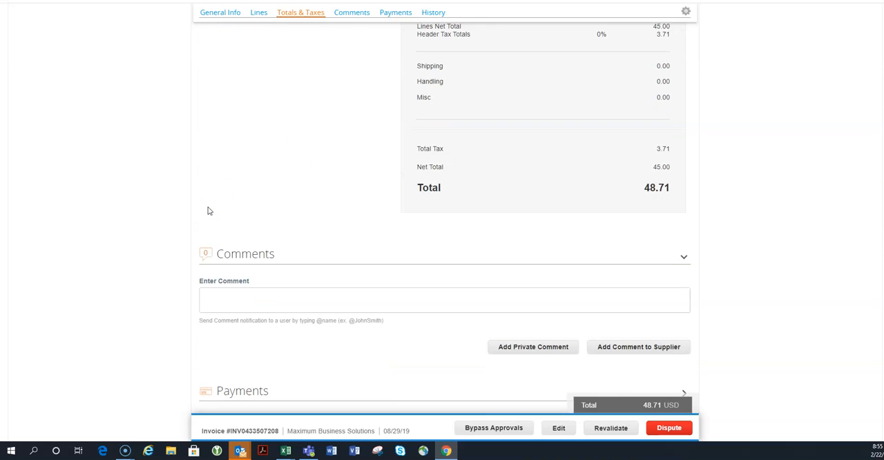
{"action": "left_click", "coordinate": [258, 11]}
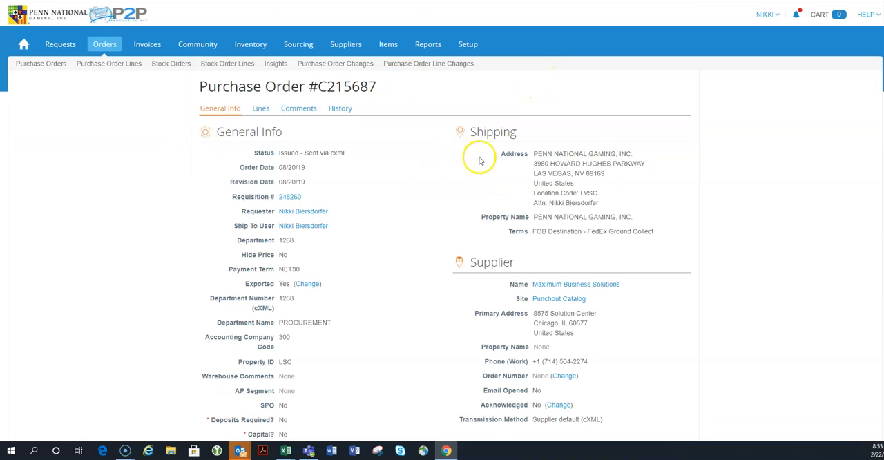
{"action": "scroll", "scroll_direction": "down", "scroll_amount": 3}
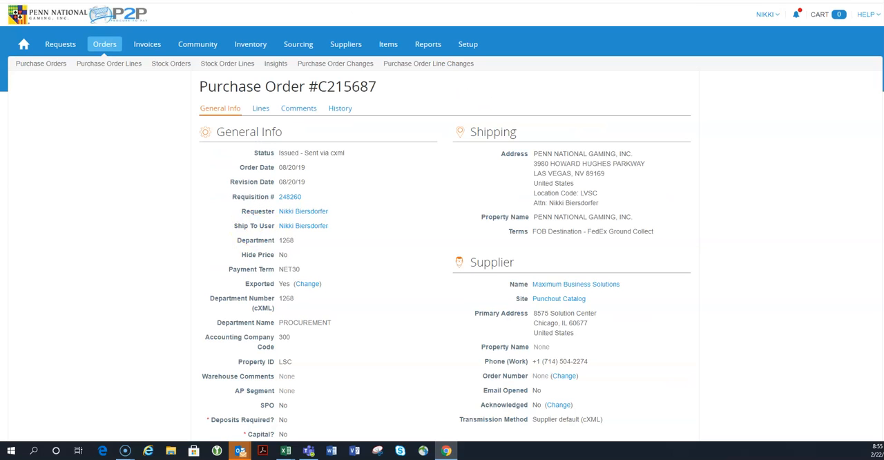
{"action": "left_click", "coordinate": [334, 64]}
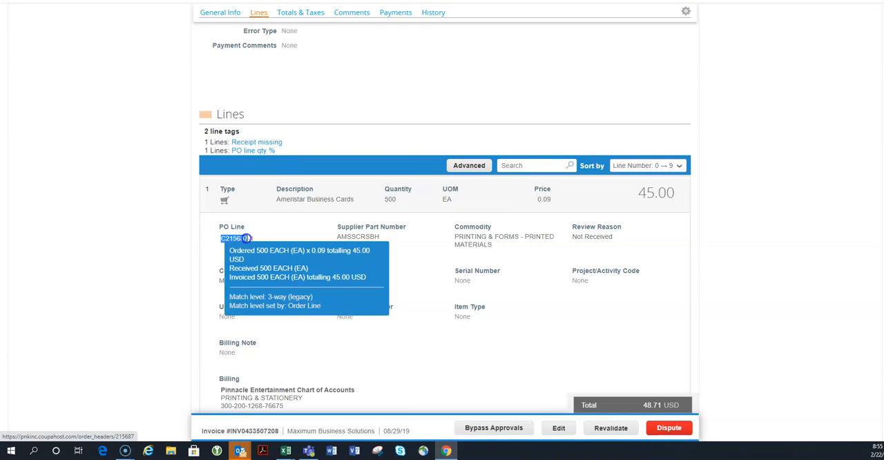
{"action": "left_click", "coordinate": [221, 85]}
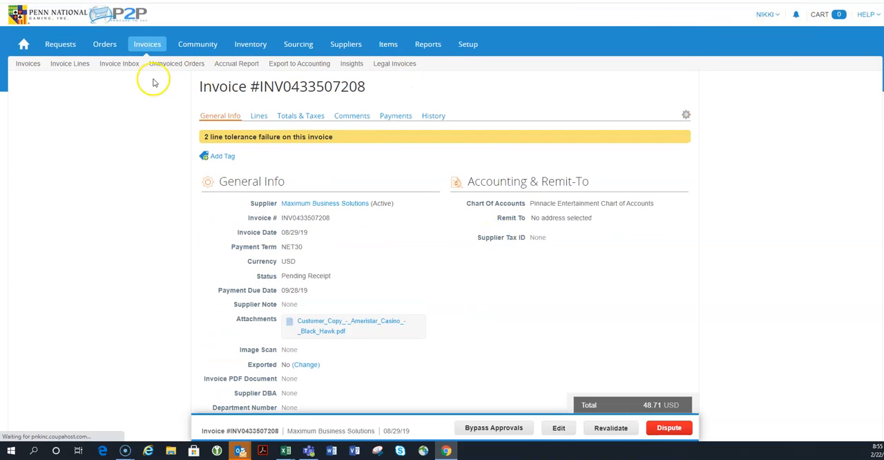
Search the Activity Orders list for purchase order C215687
{"action": "left_click", "coordinate": [22, 44]}
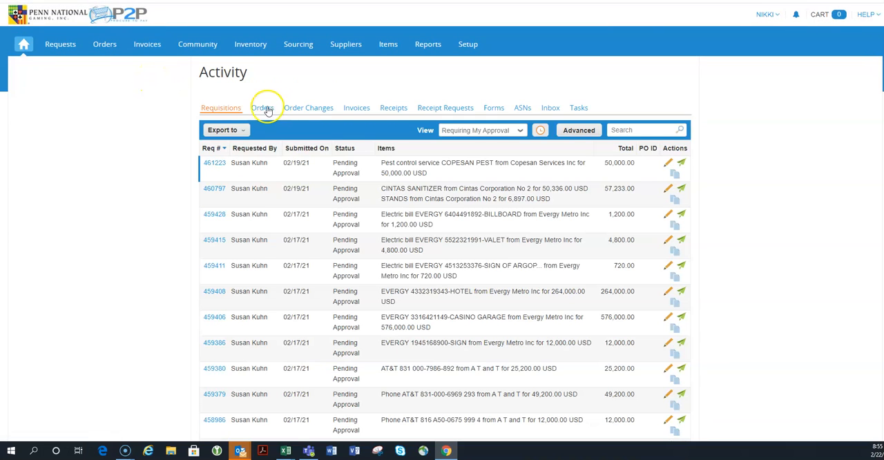
{"action": "left_click", "coordinate": [262, 108]}
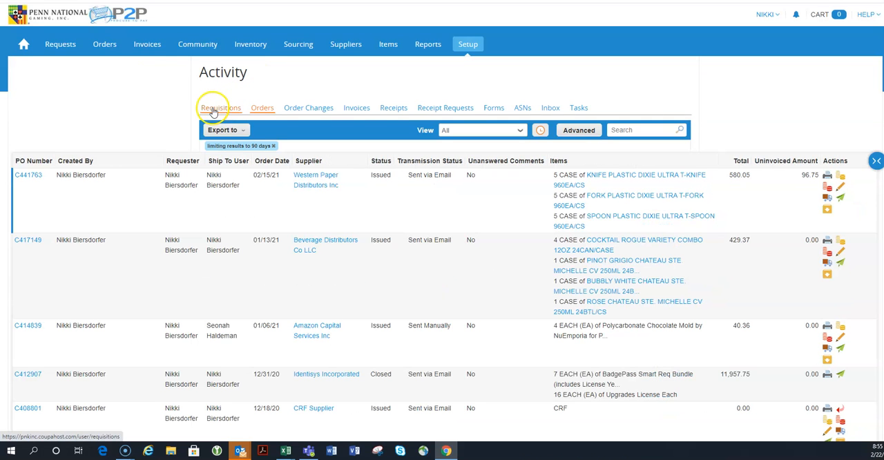
{"action": "left_click", "coordinate": [638, 129]}
{"action": "type", "text": "C215687"}
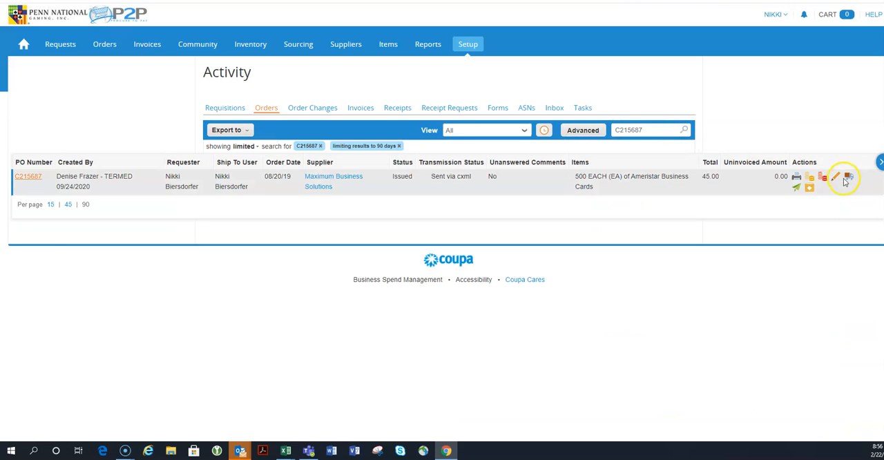
{"action": "mouse_move", "coordinate": [848, 177]}
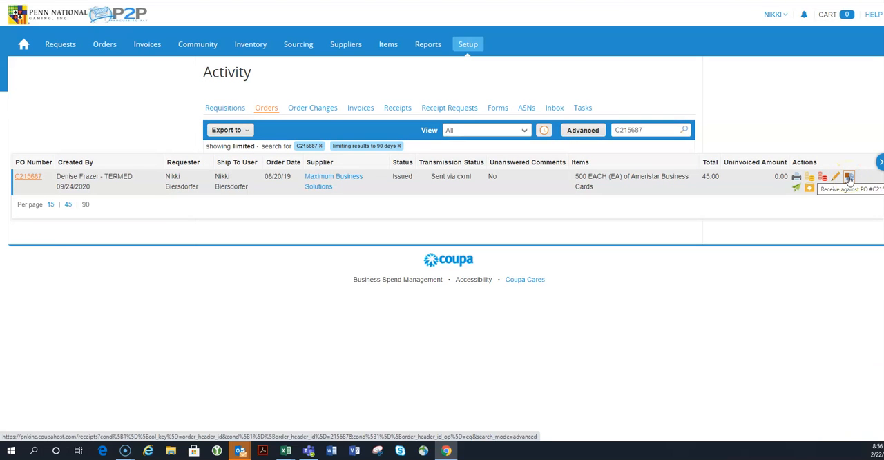